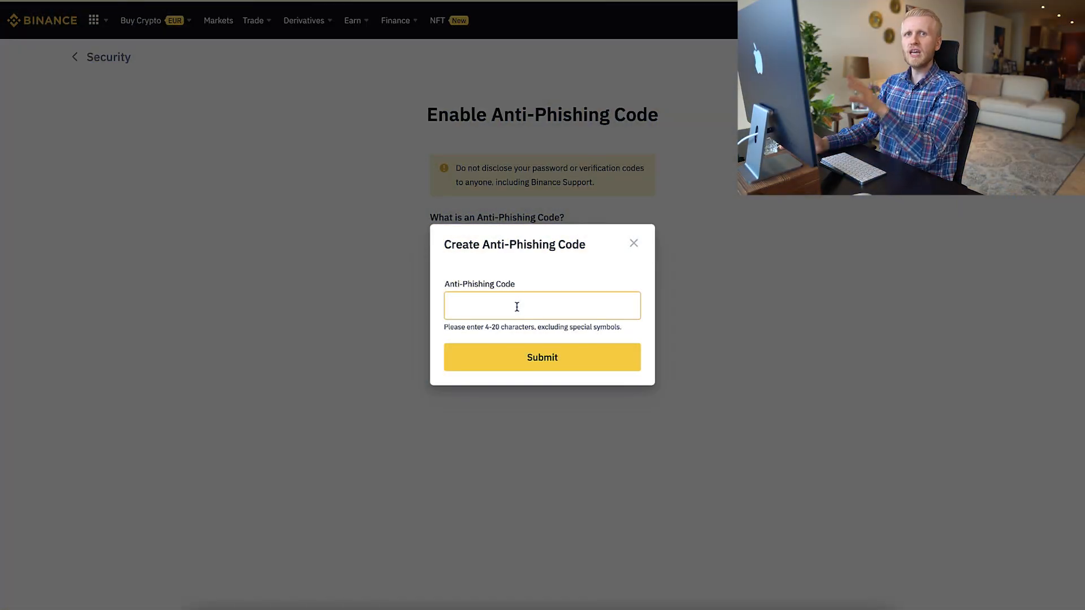
click(542, 305)
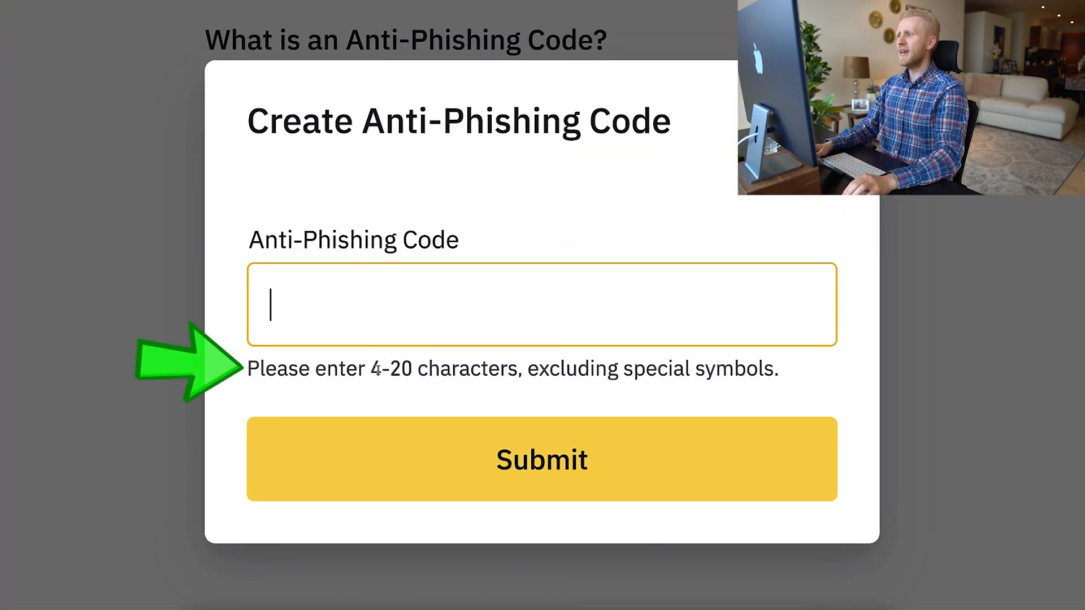
click(542, 459)
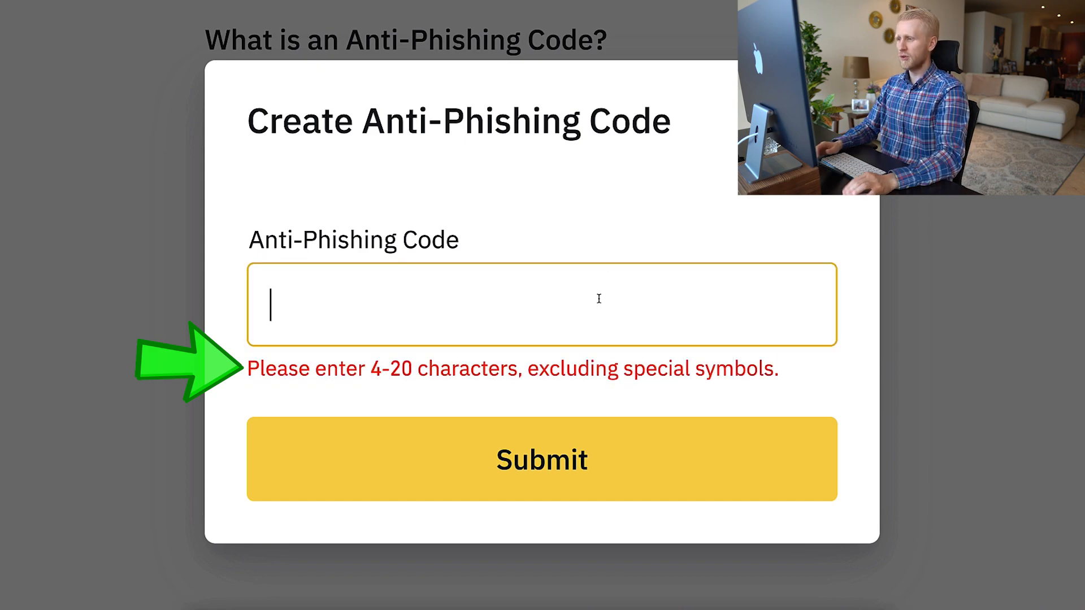
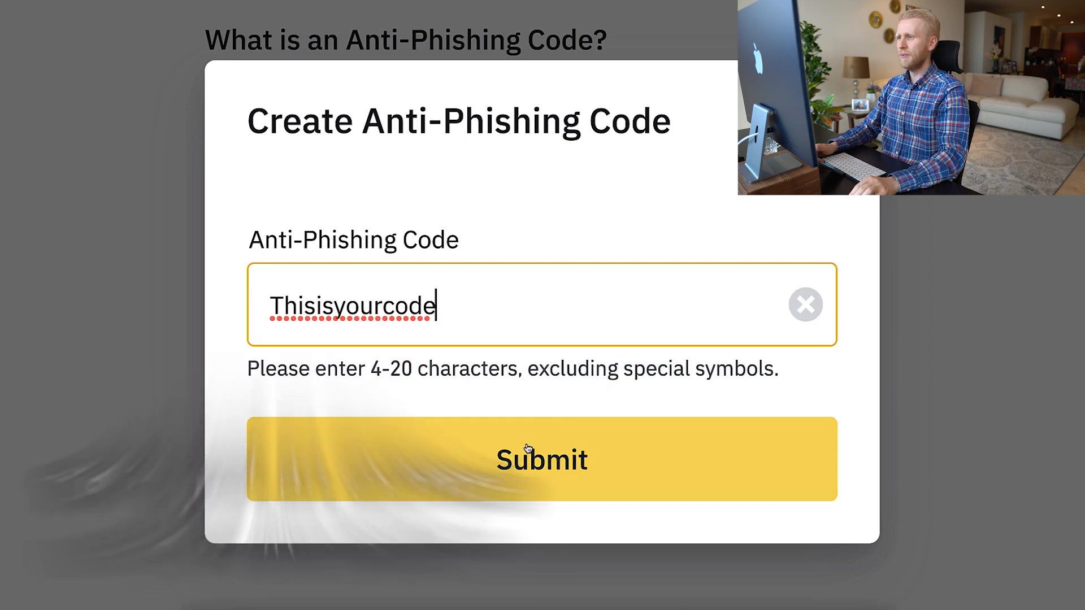
click(542, 460)
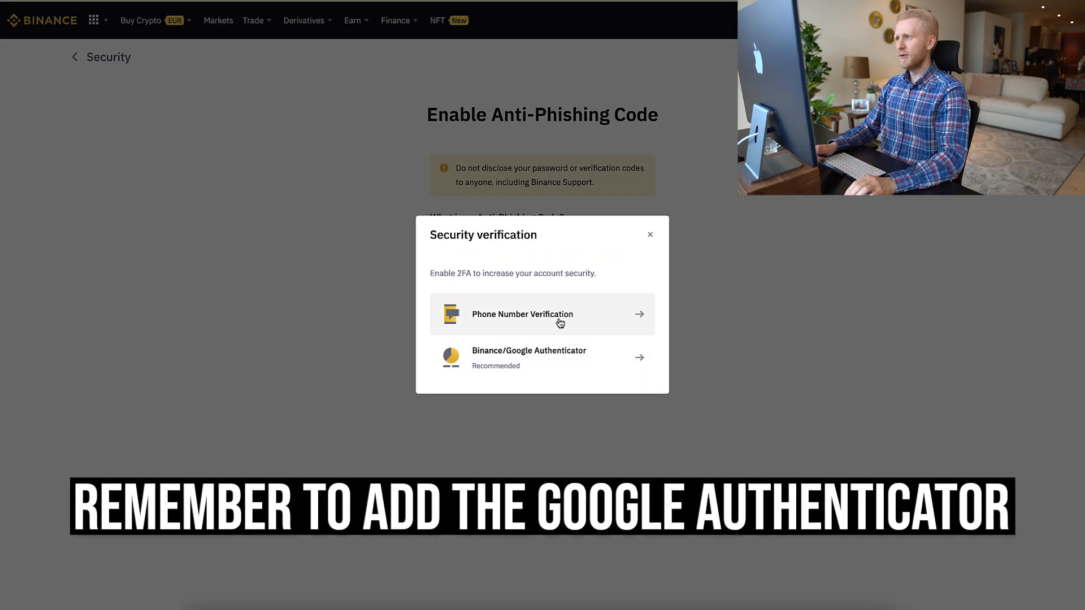
mouse_move(557, 329)
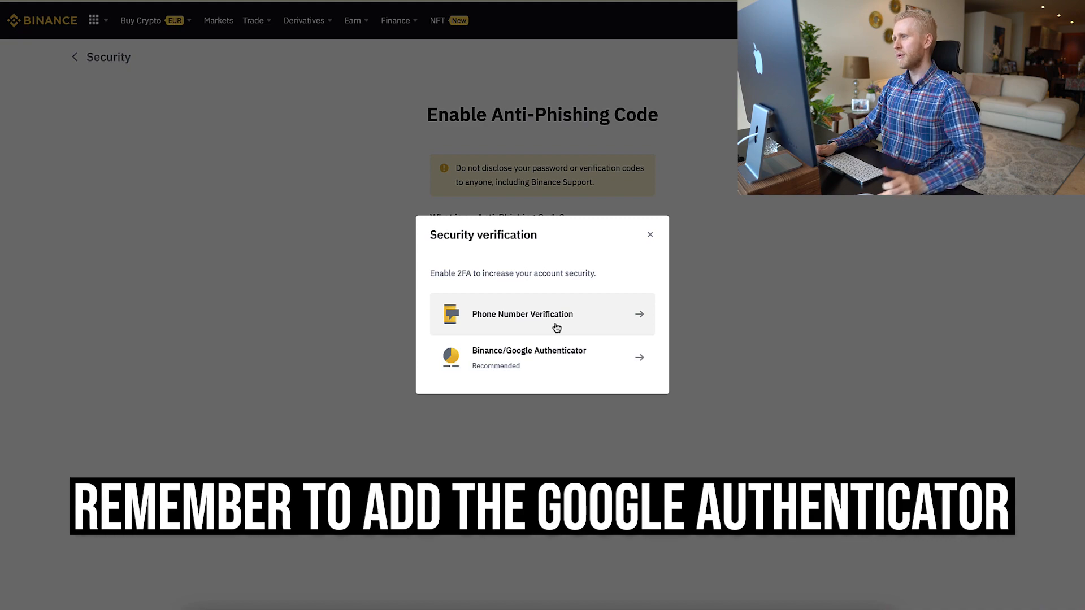
Dismiss the two-factor prompt and open Security settings from the account menu.
click(649, 234)
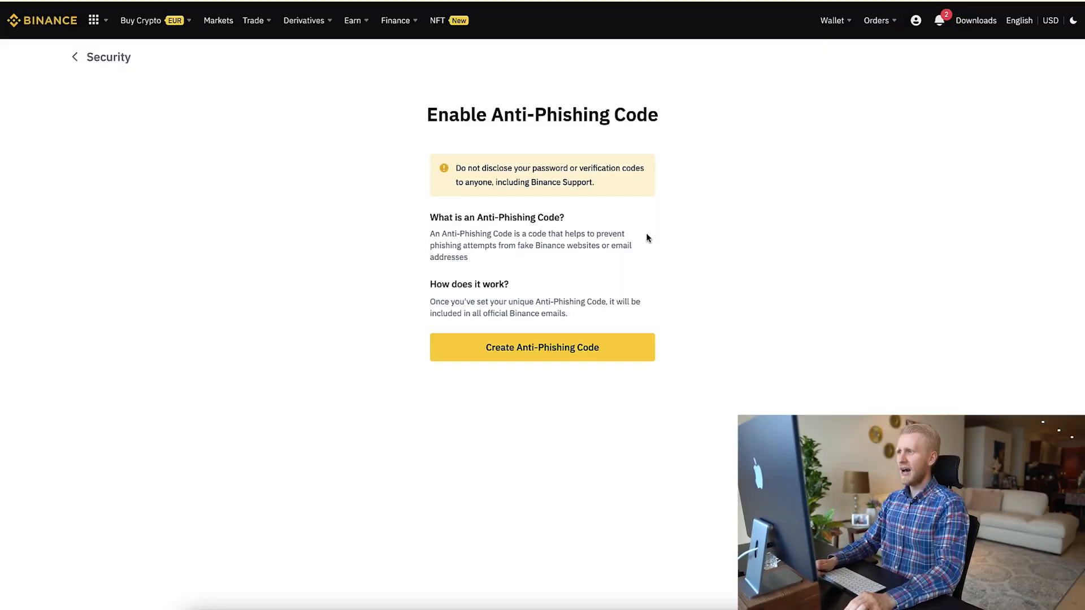
click(915, 20)
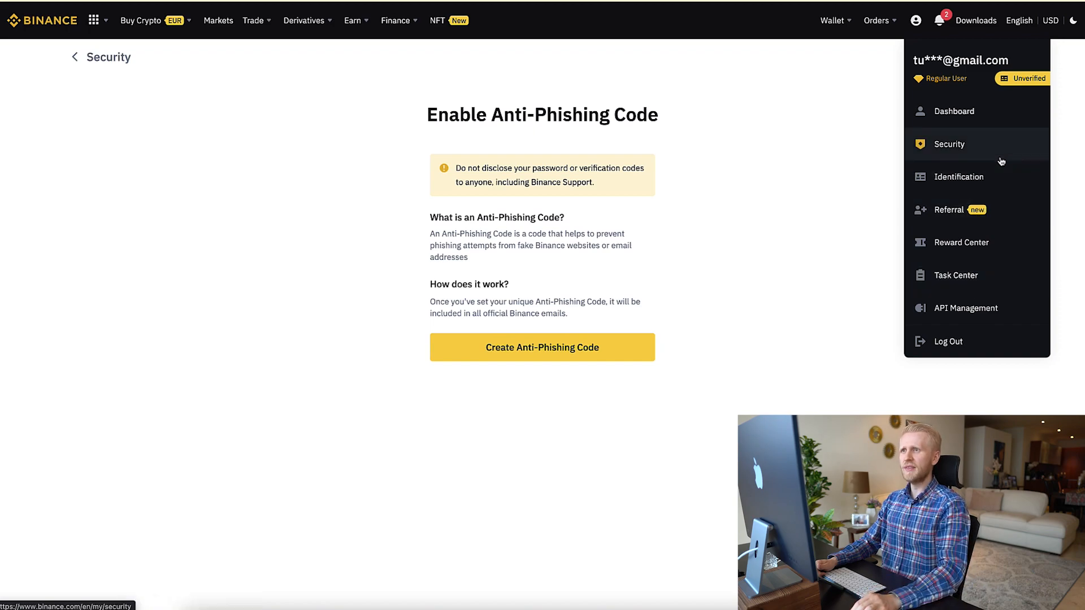
click(949, 144)
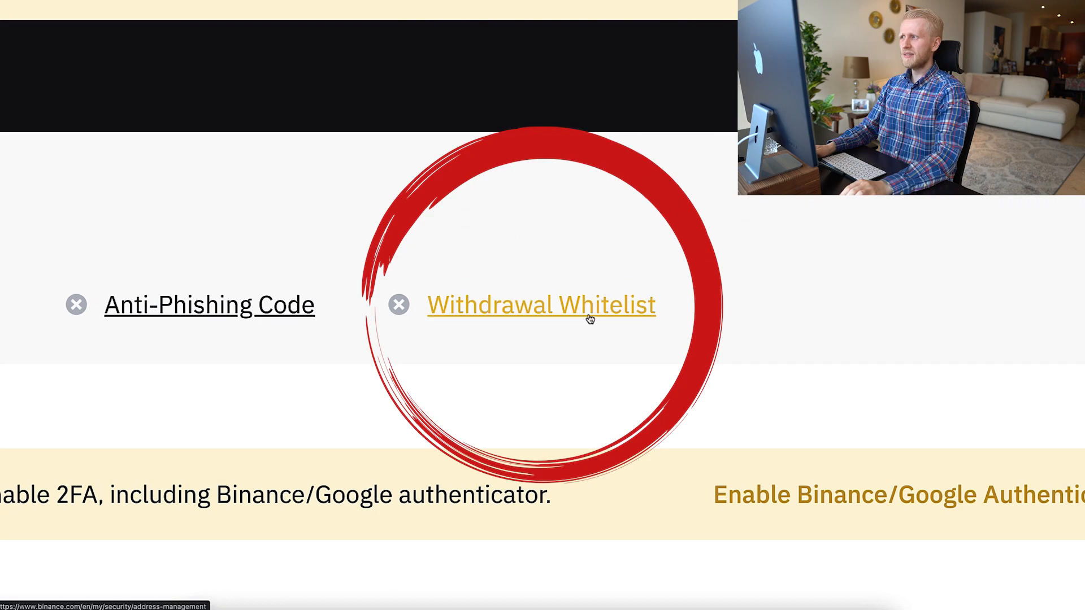
click(543, 305)
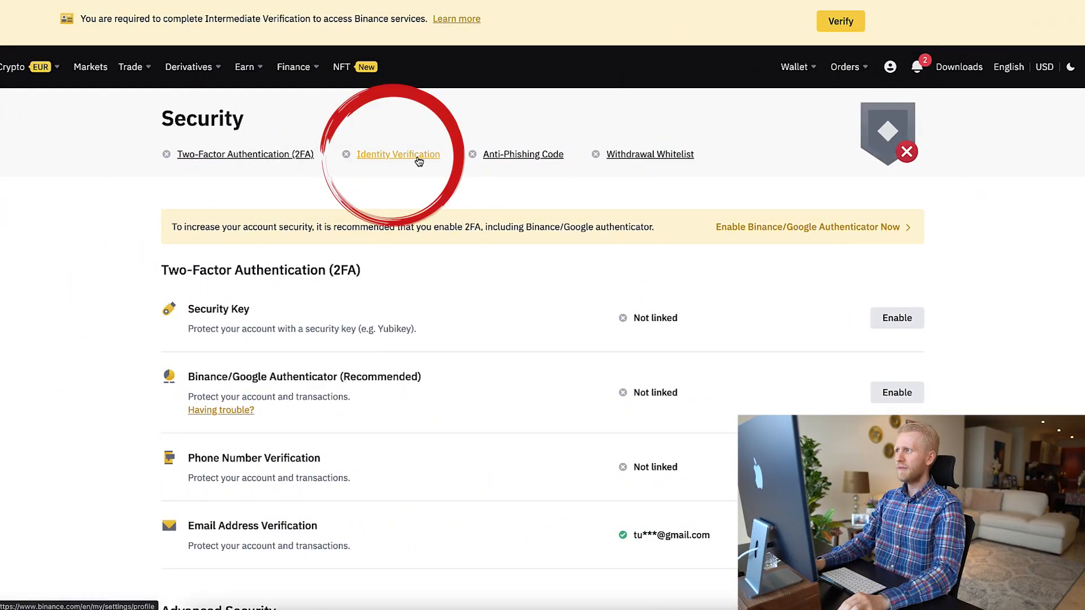
Open Identity Verification and choose India as the residential country.
click(844, 66)
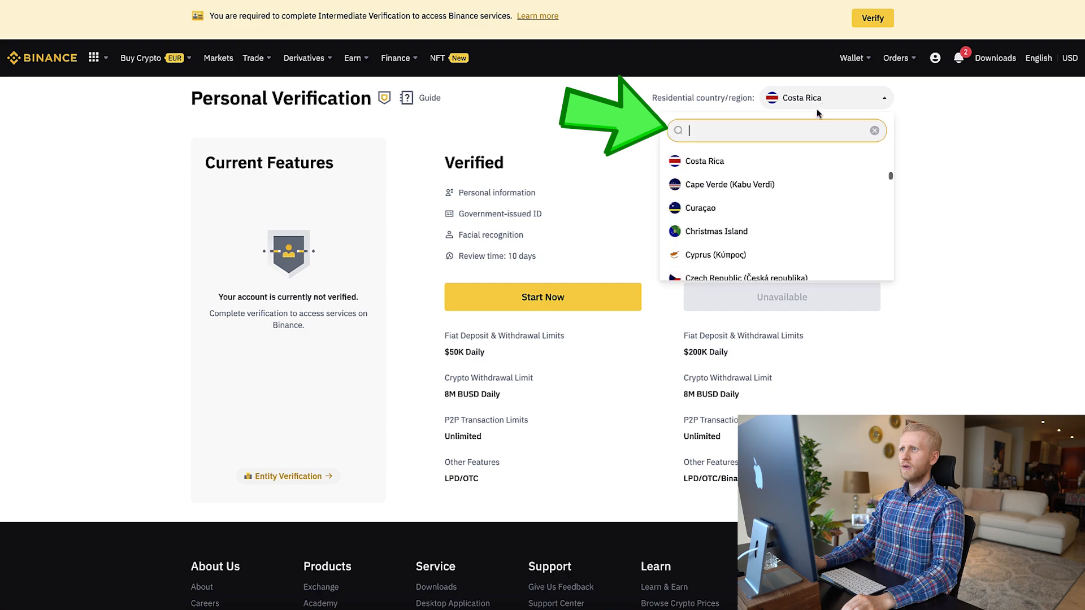
text(india)
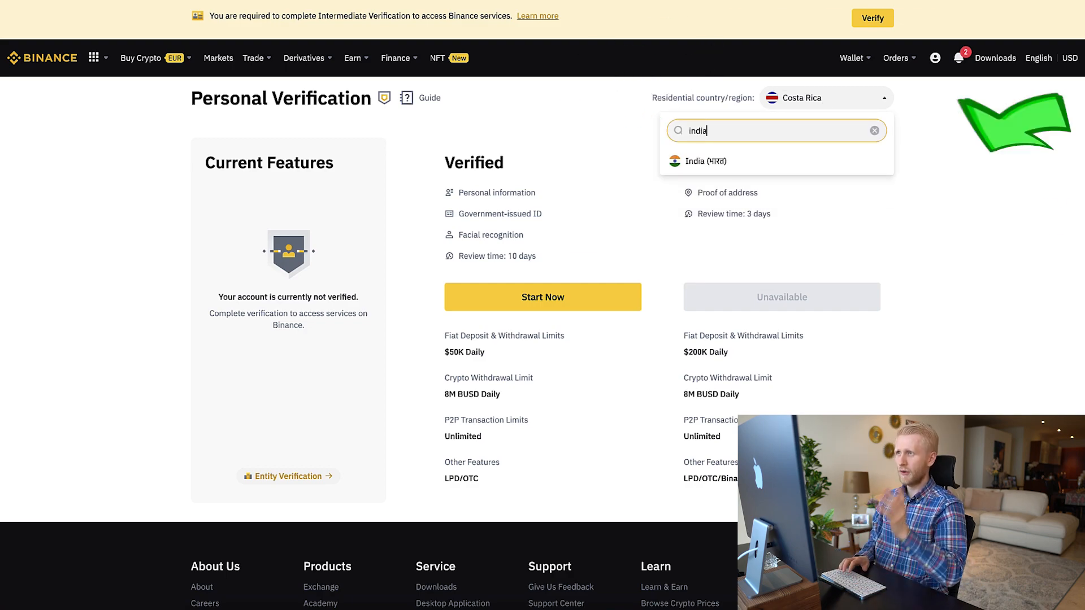
click(699, 160)
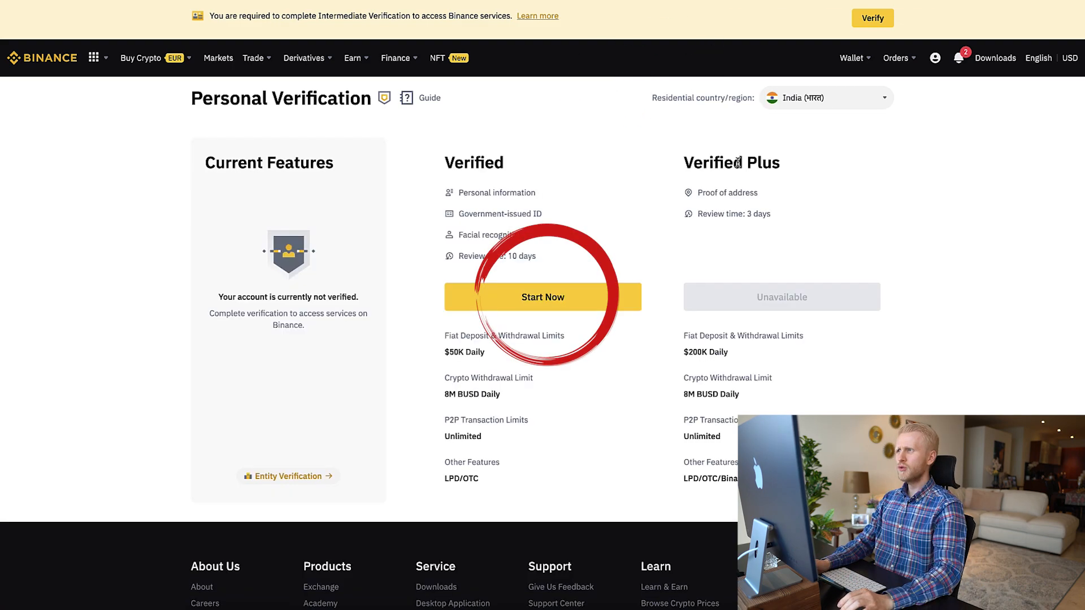
mouse_move(524, 434)
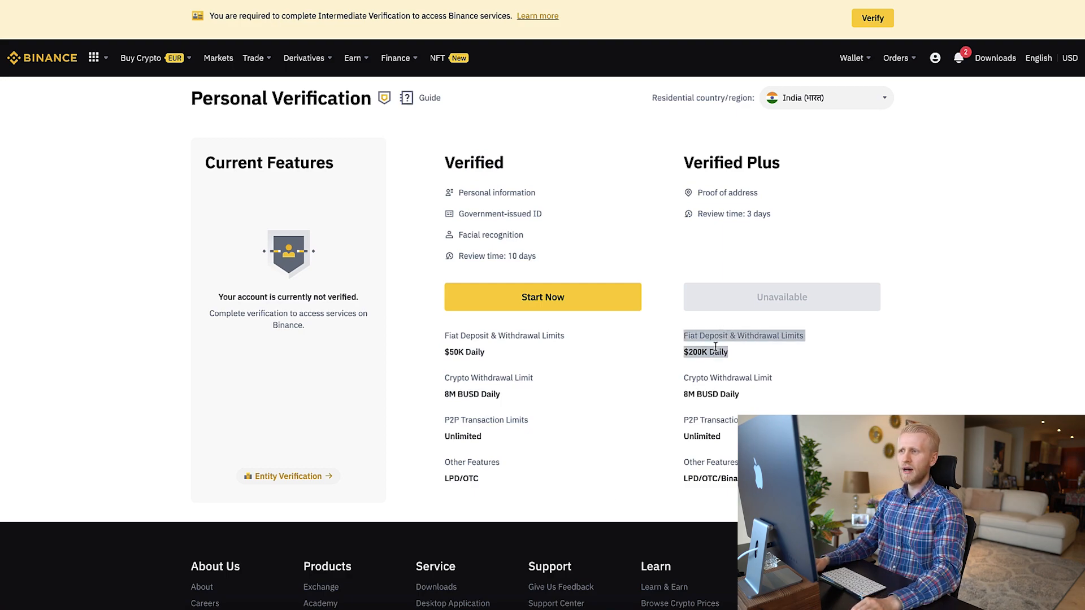
mouse_move(791, 374)
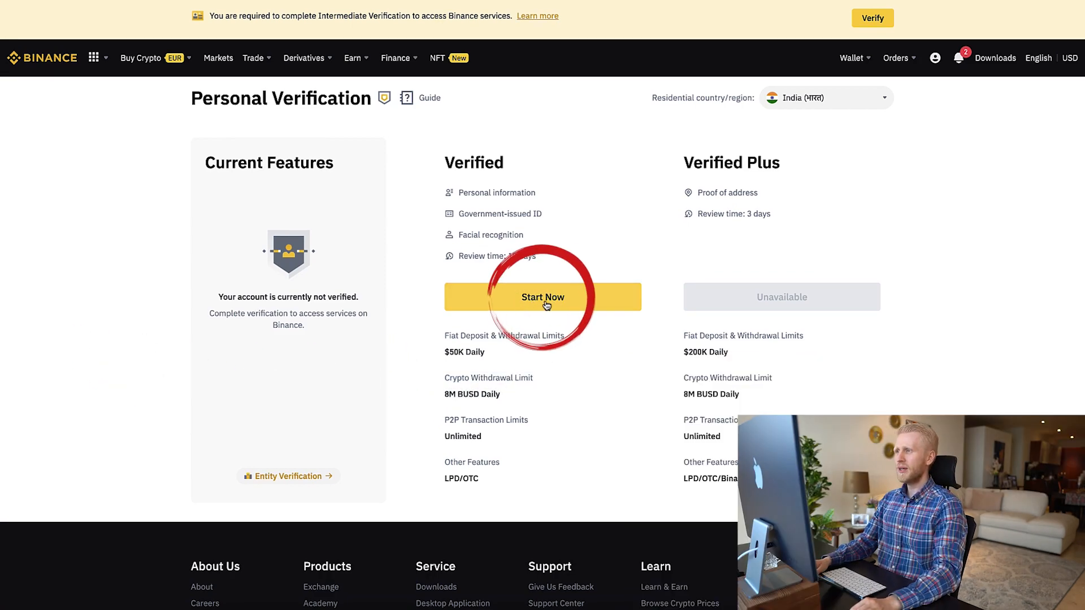
click(542, 296)
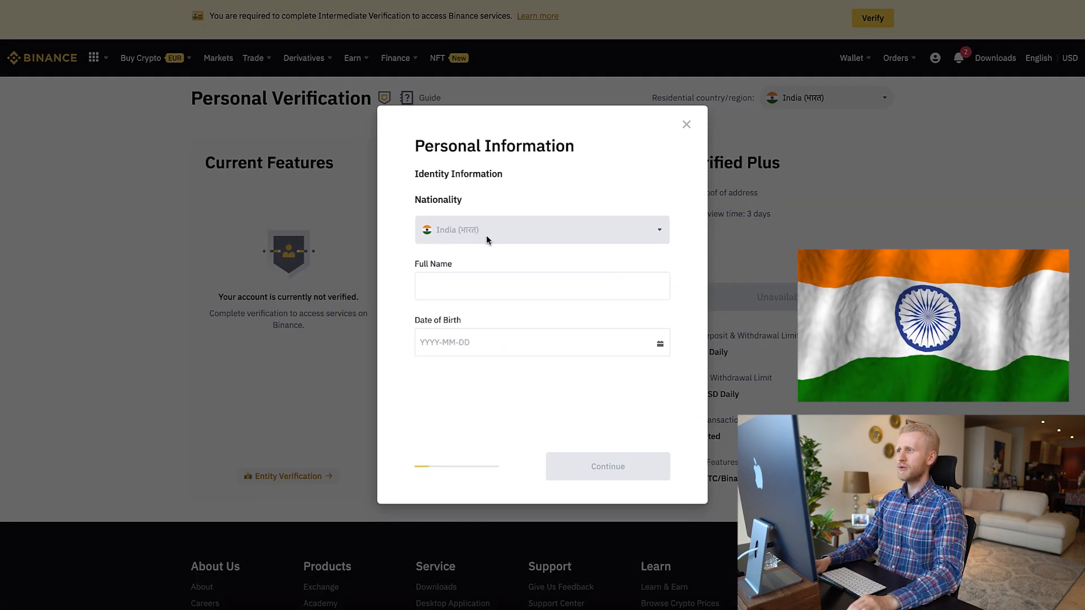
click(686, 125)
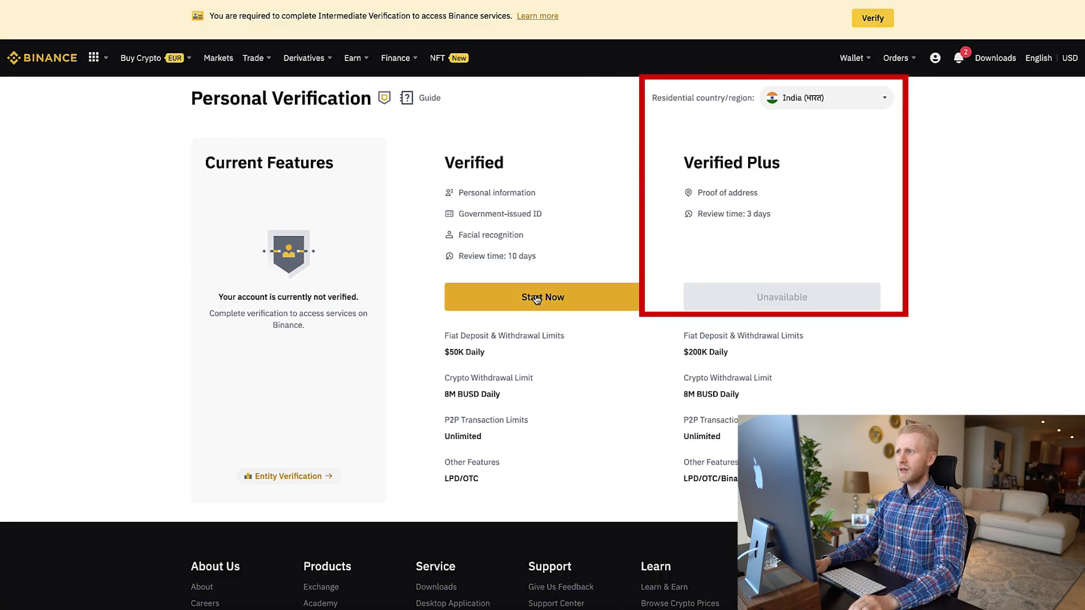
click(542, 296)
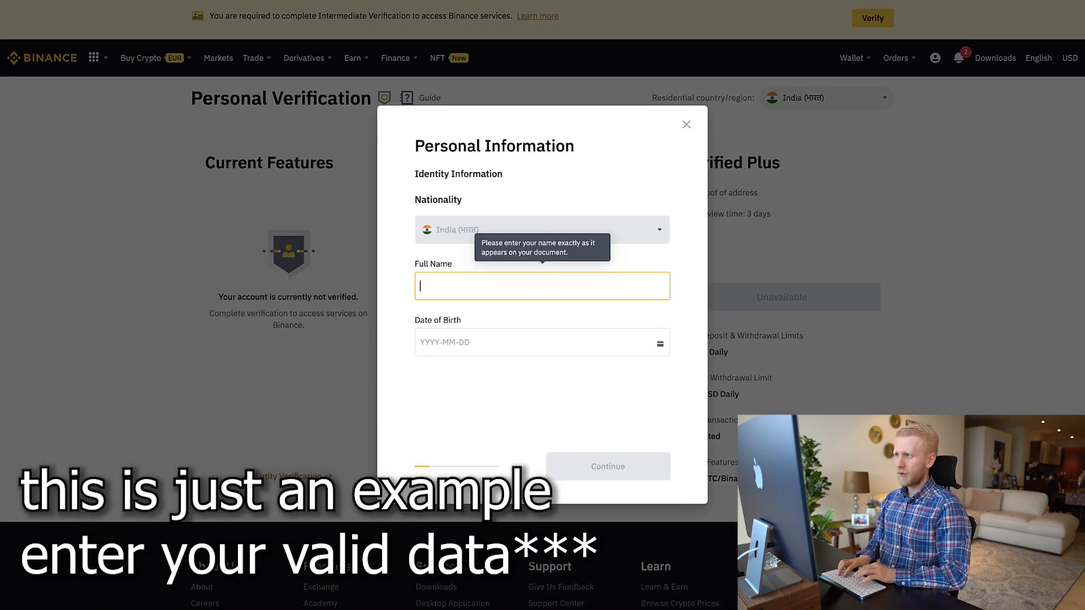
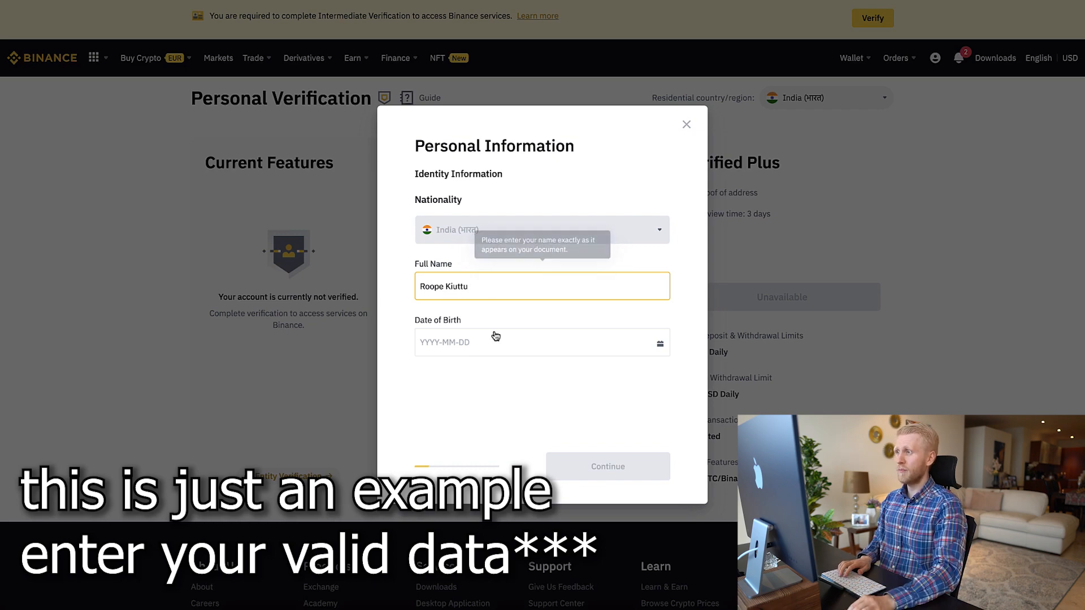
click(541, 342)
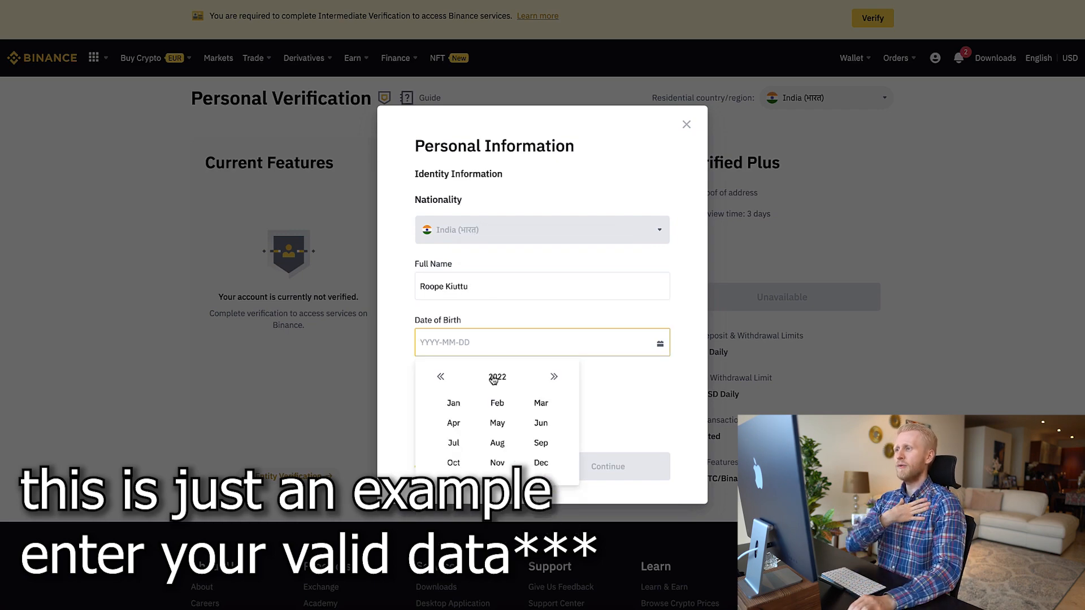
click(497, 376)
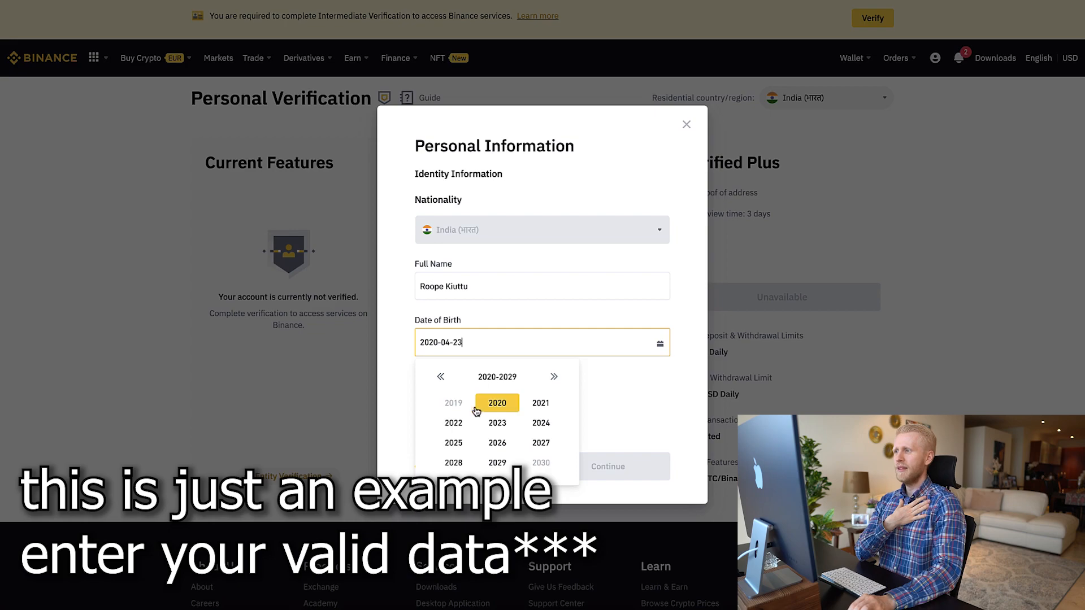
click(496, 403)
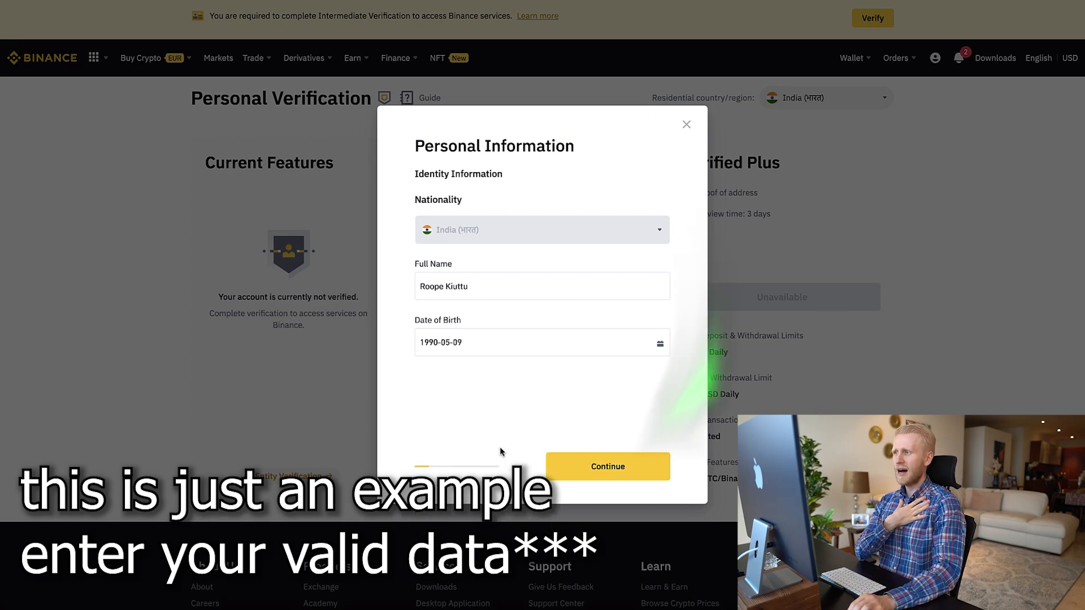
click(607, 466)
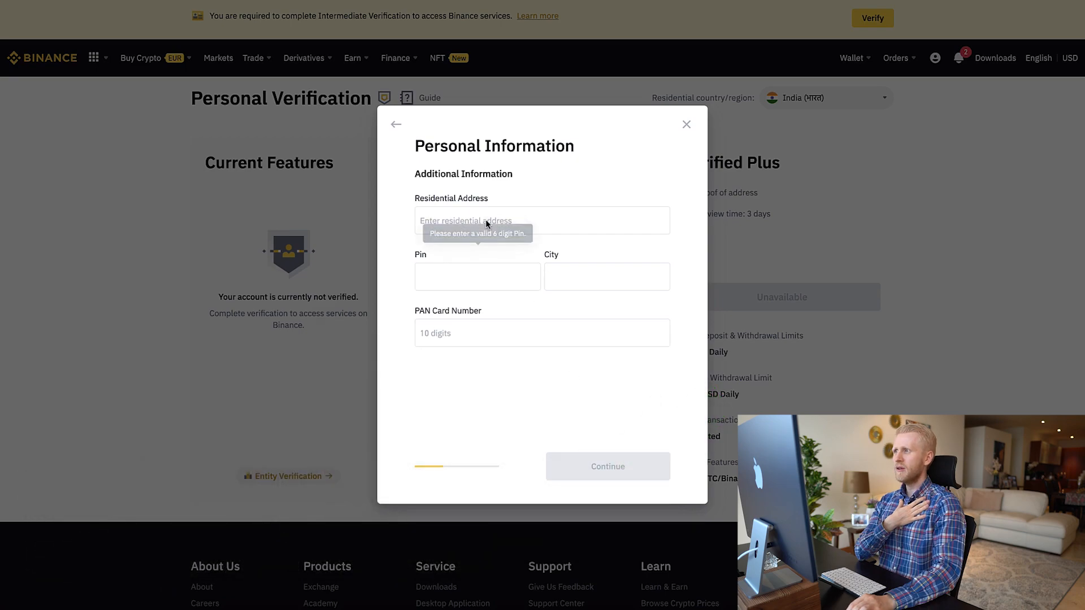
Leave the residential address, pin and city fields empty and close the Personal Information form.
click(476, 277)
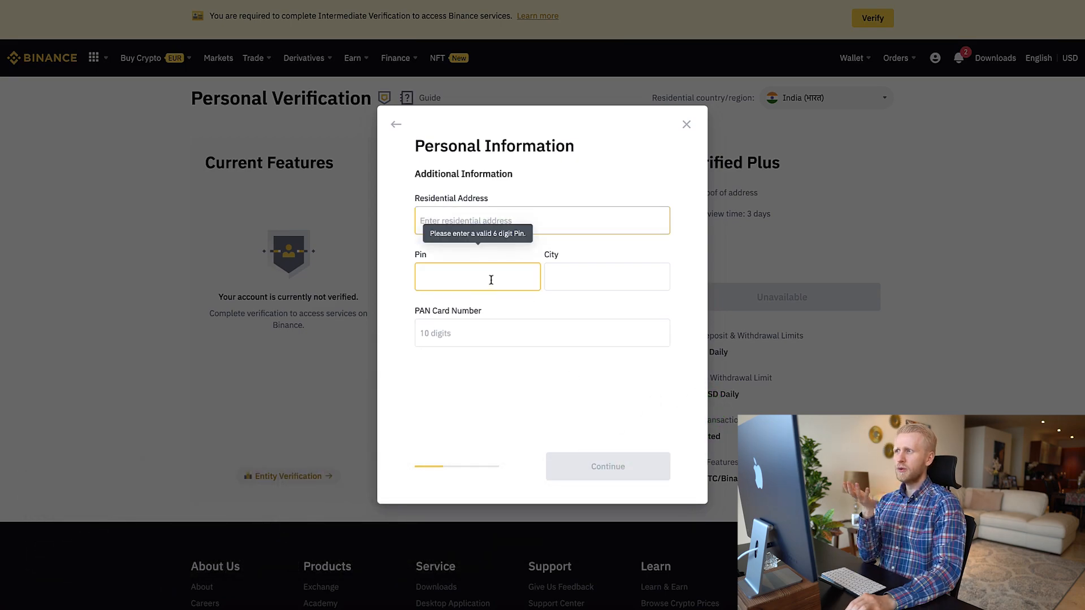
click(606, 277)
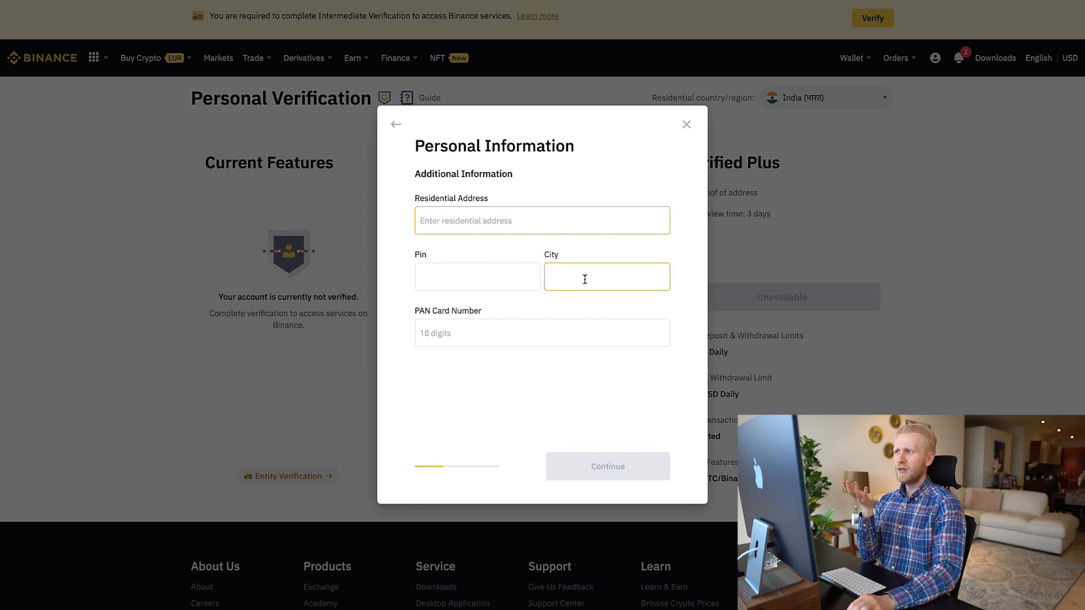
click(541, 332)
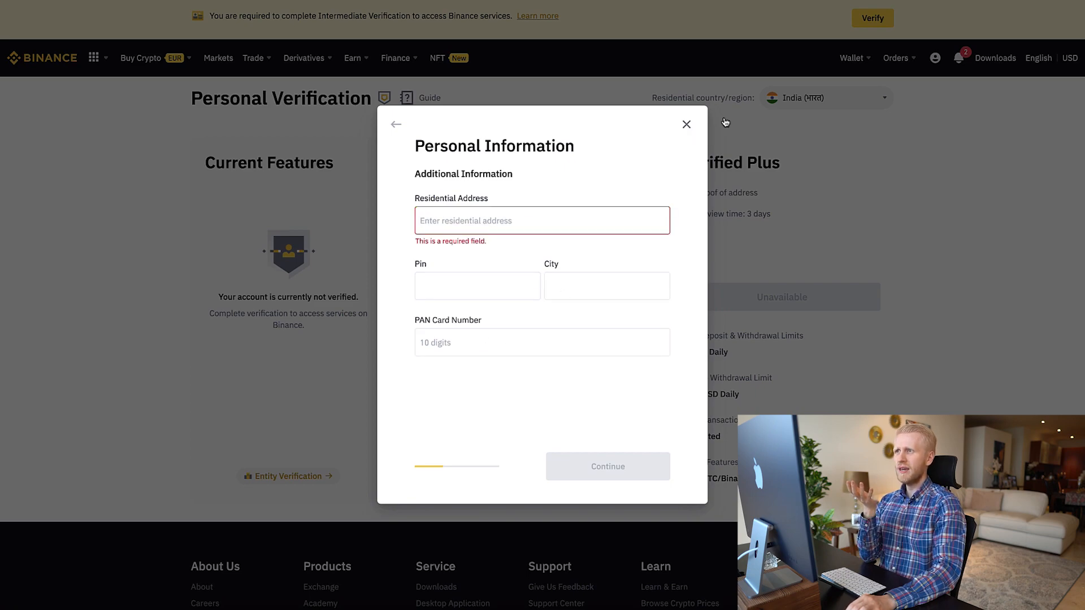
click(824, 98)
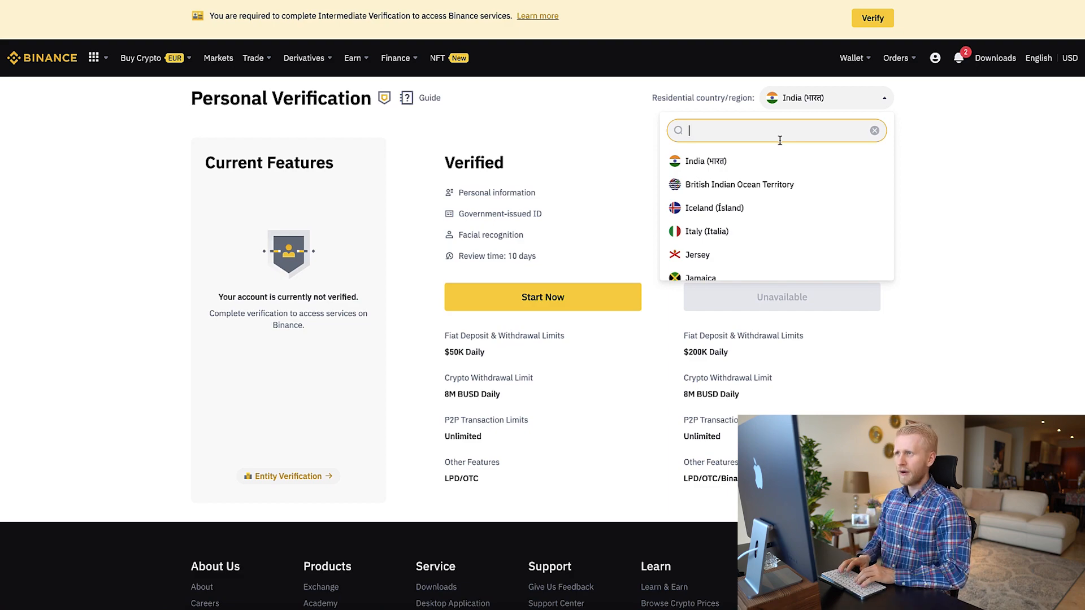
Set the residential country to Greece and start personal verification.
text(greec)
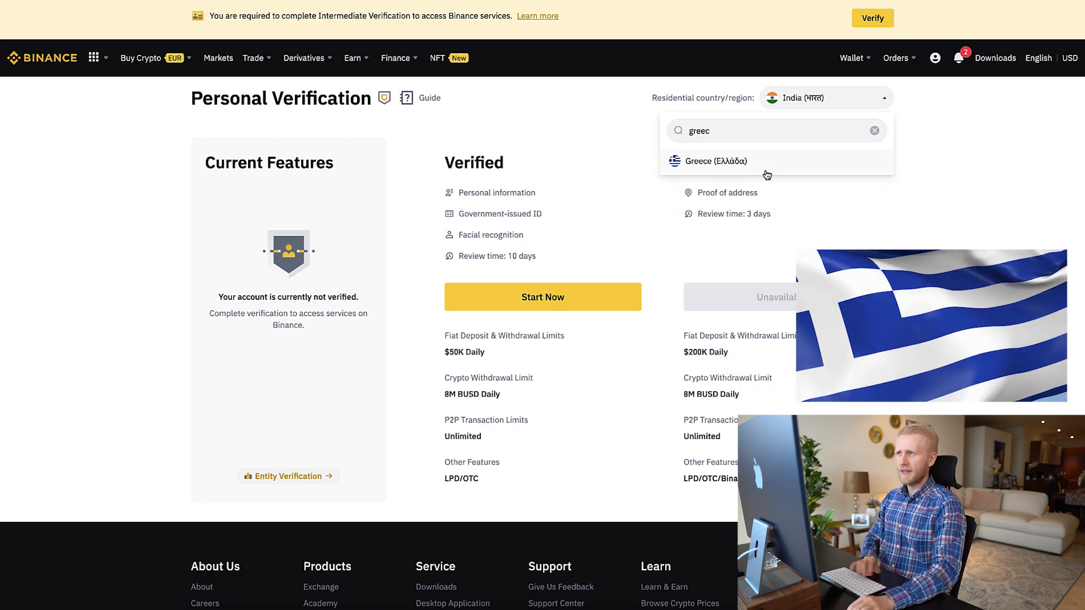
click(712, 161)
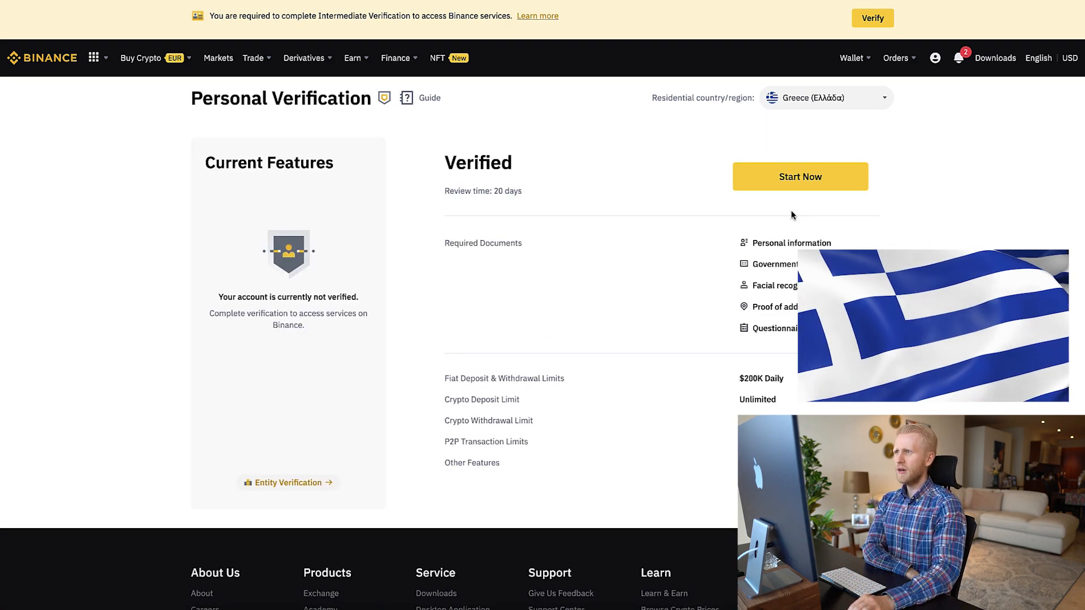
click(800, 176)
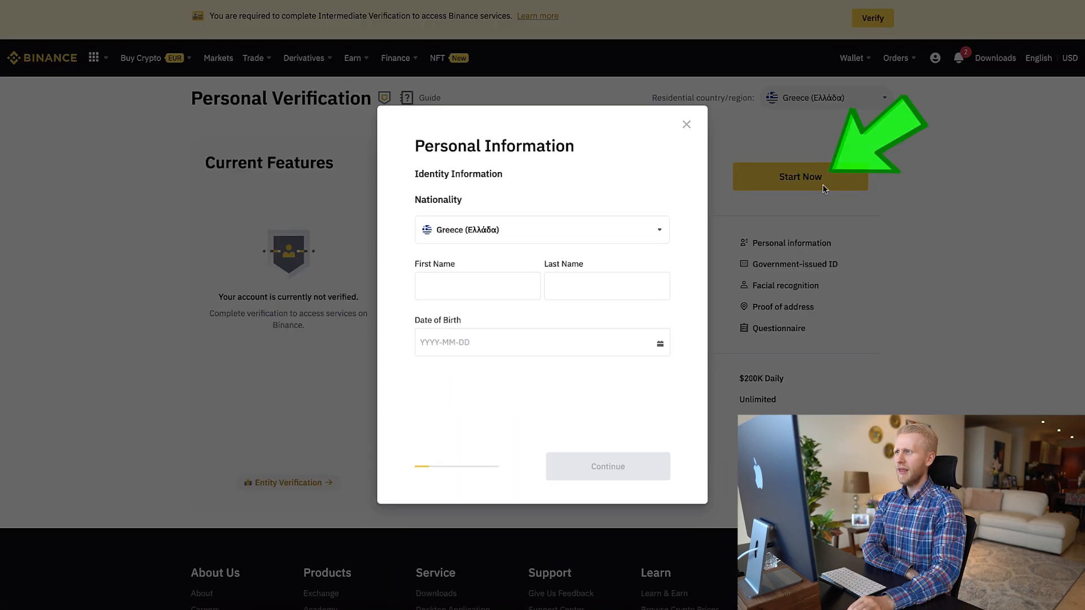
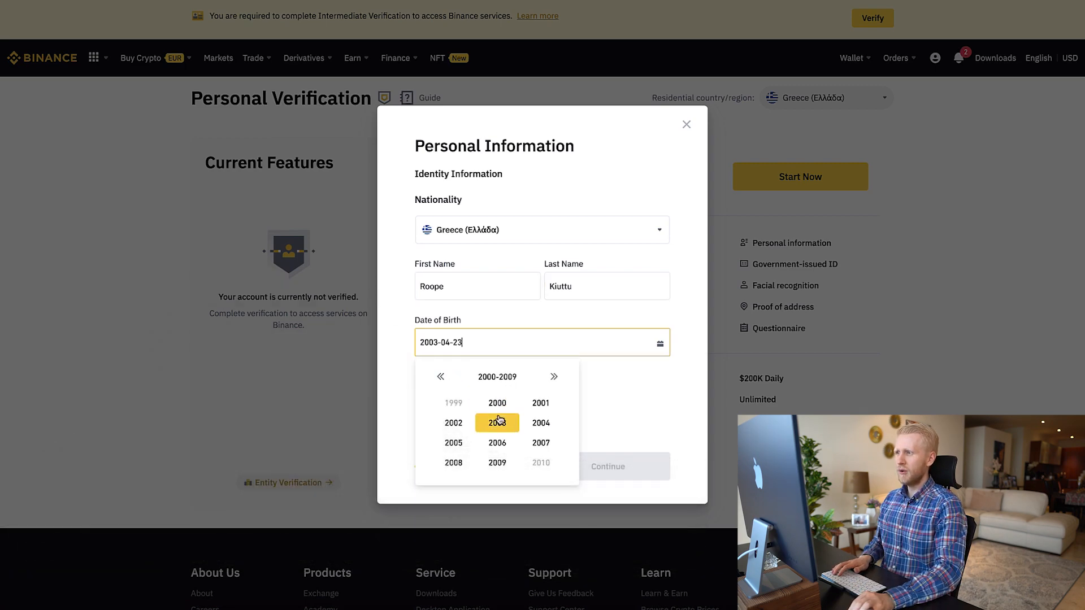
click(496, 403)
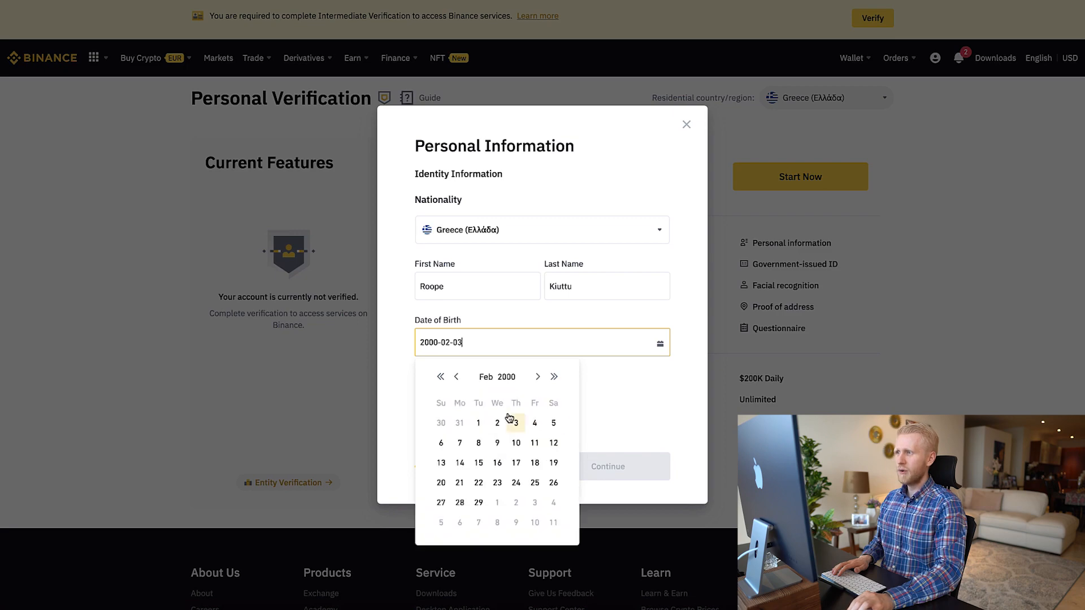
click(607, 466)
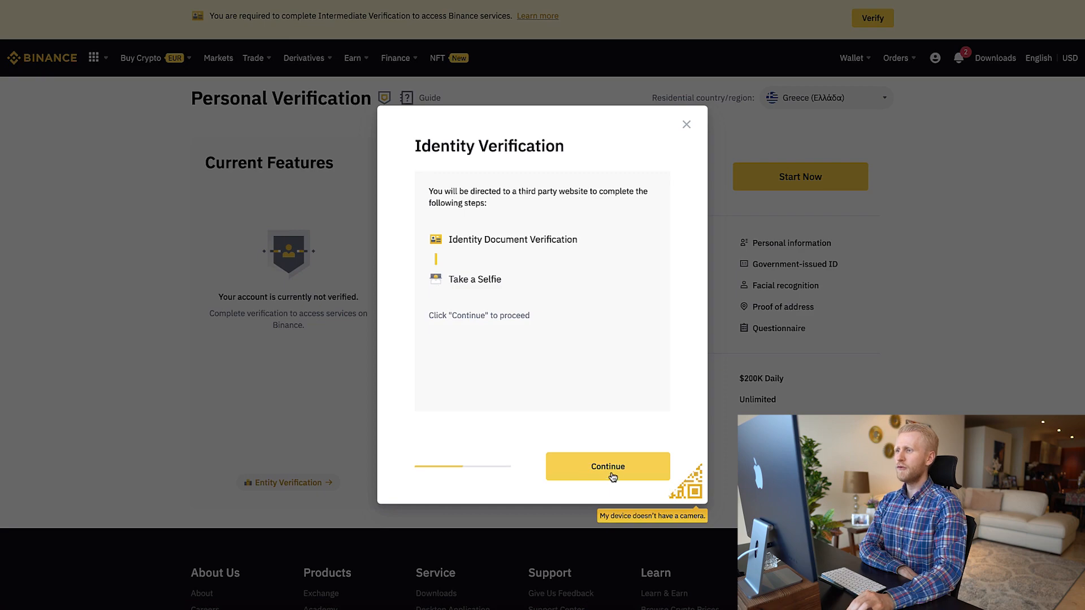
Proceed to the third-party identity check and agree to personal data processing.
click(607, 465)
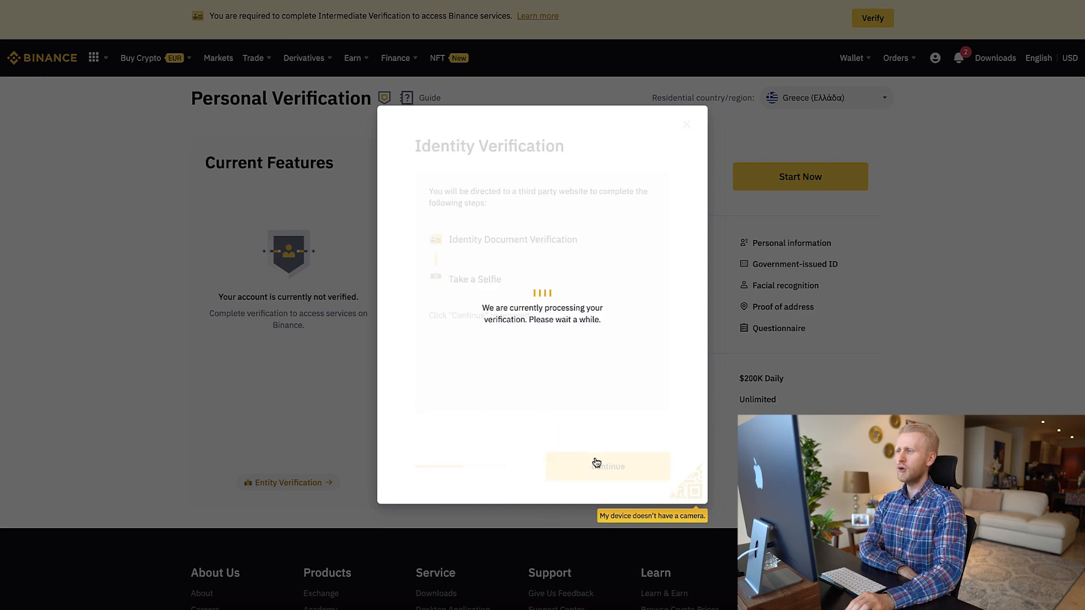
click(608, 465)
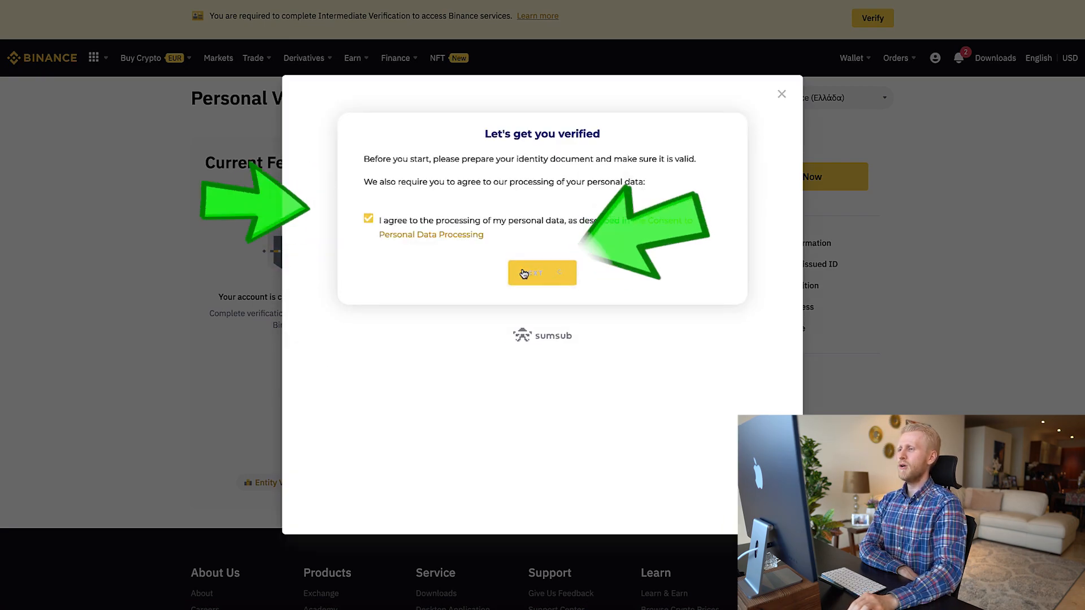
click(542, 272)
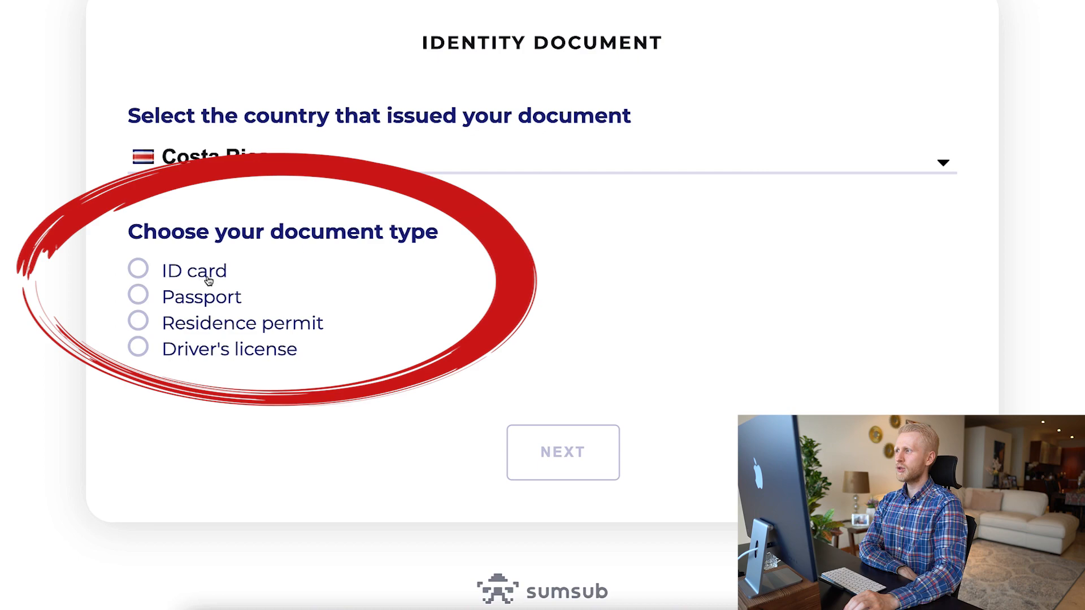
mouse_move(244, 332)
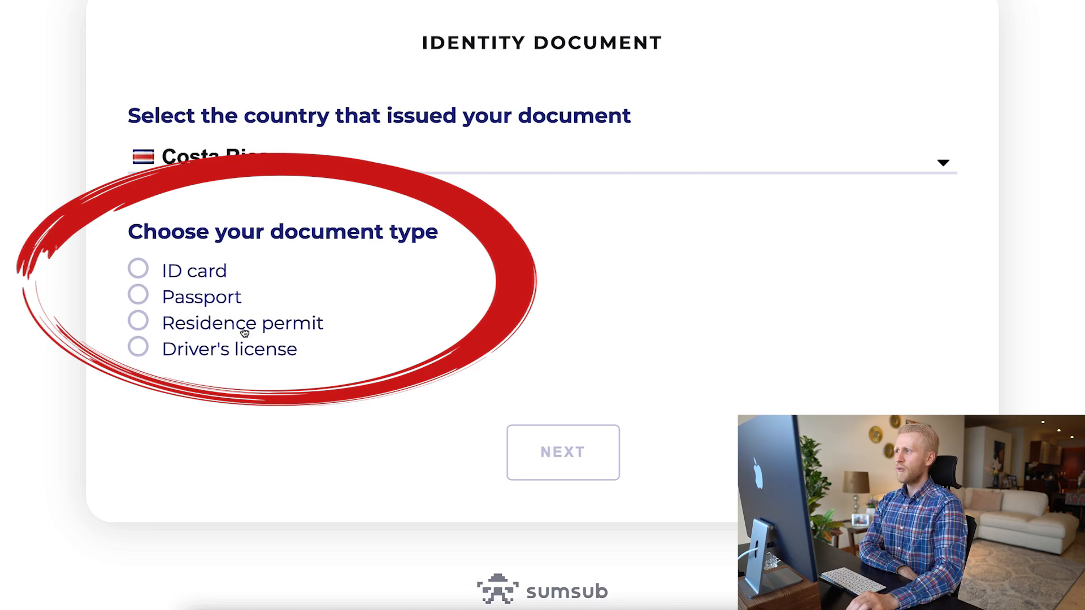
mouse_move(196, 302)
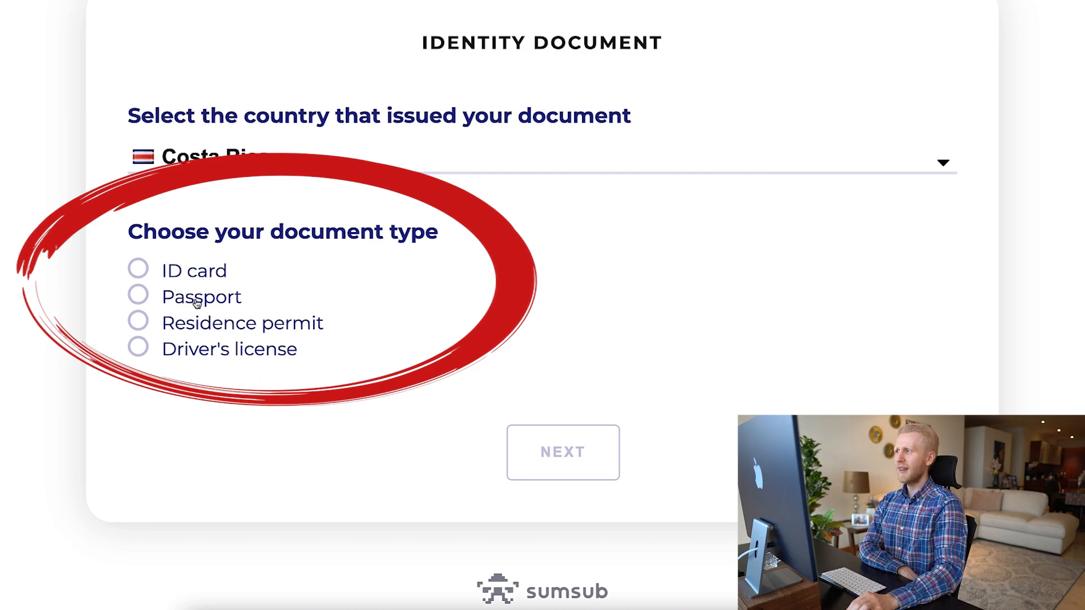
Choose ID card as the document type and continue to the photo step.
click(138, 296)
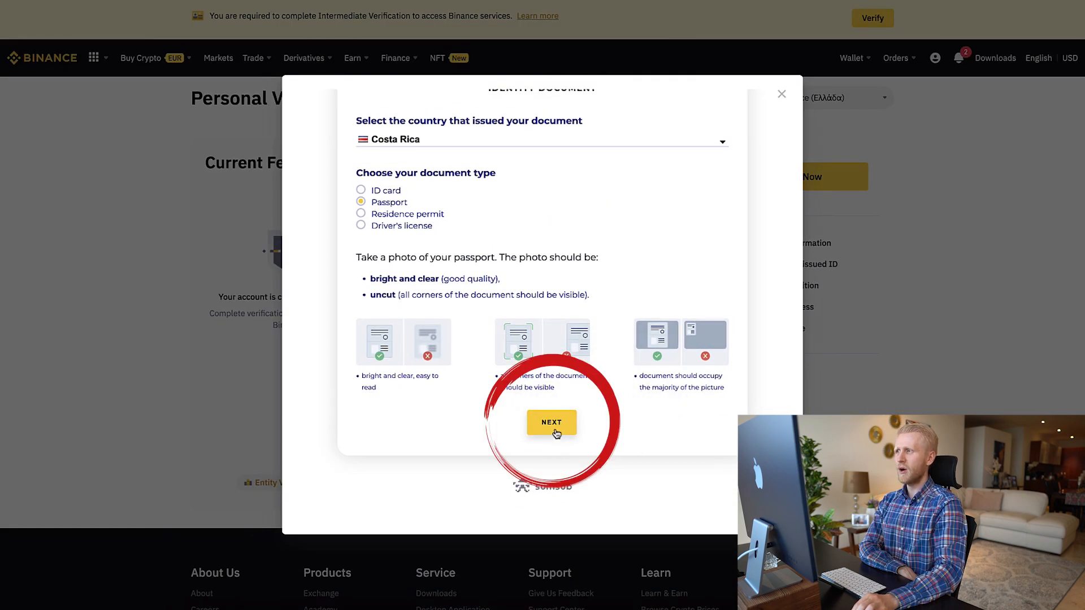
click(361, 190)
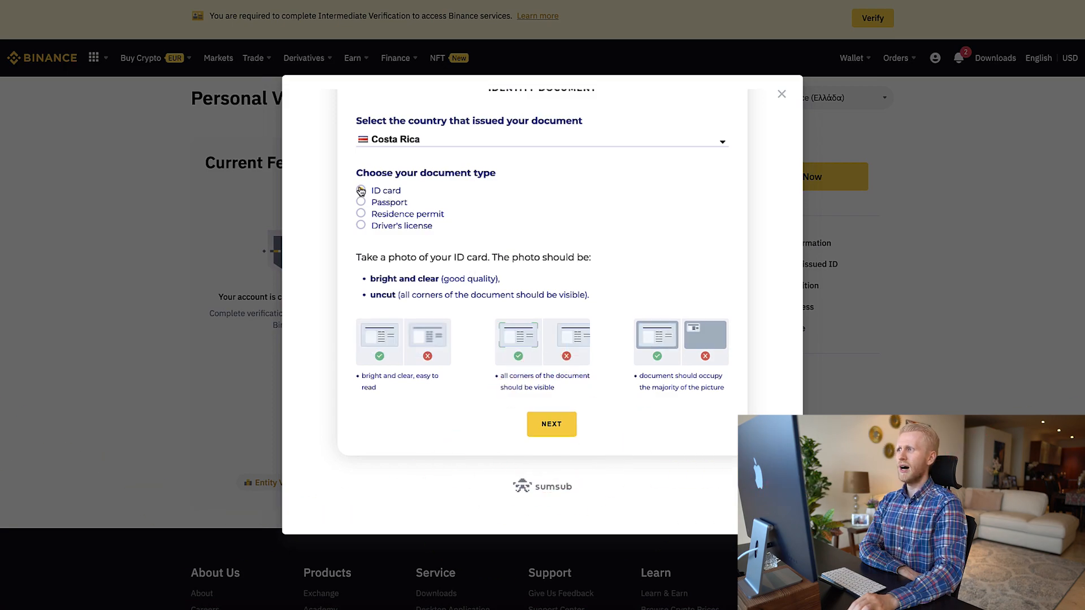
click(360, 191)
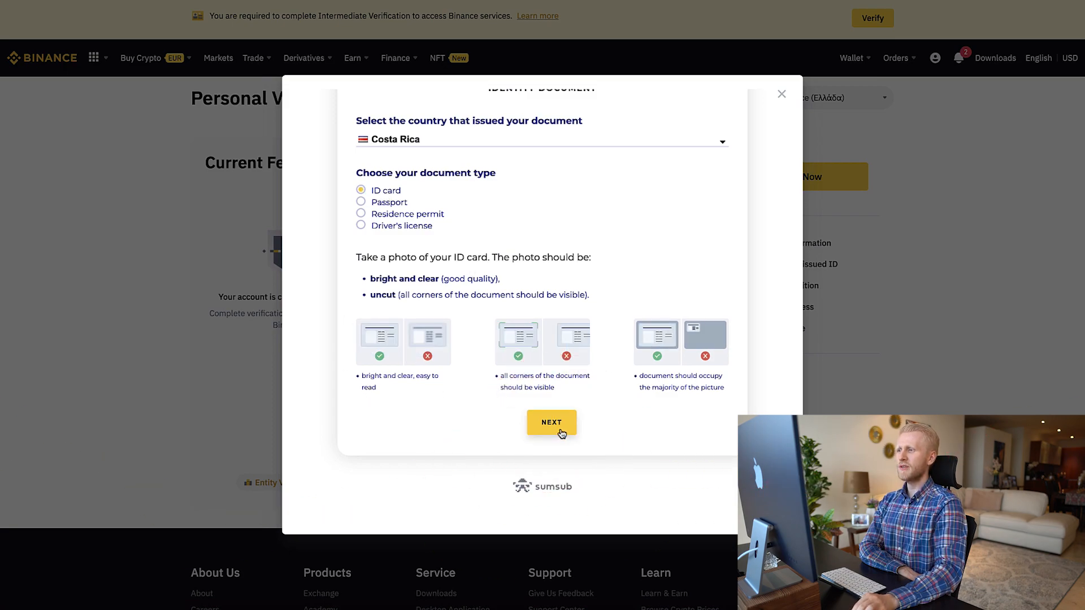
click(551, 422)
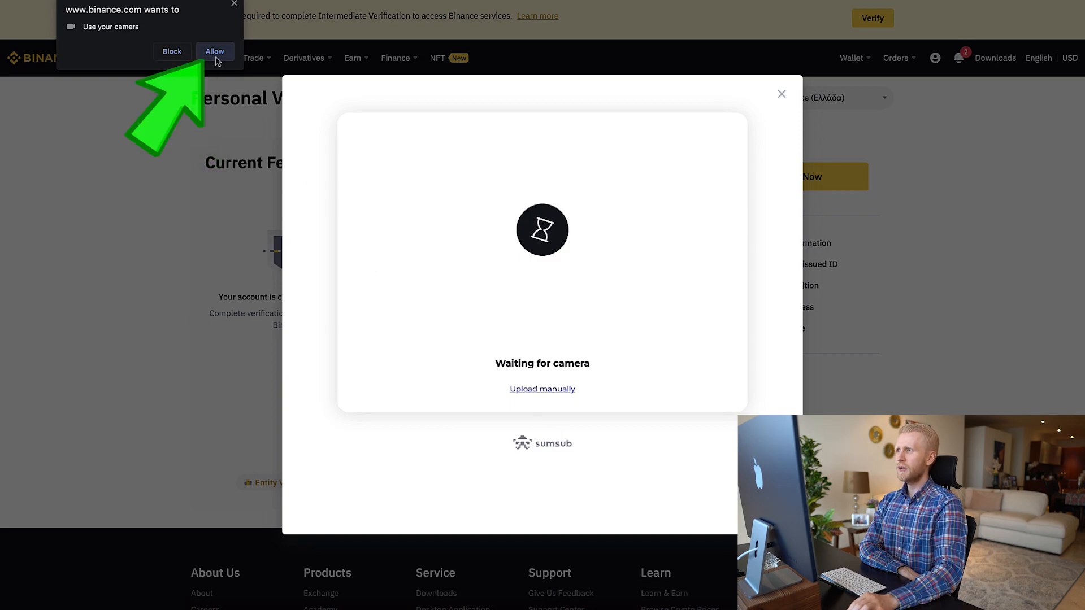
Allow camera access, then close the identity verification window.
click(215, 52)
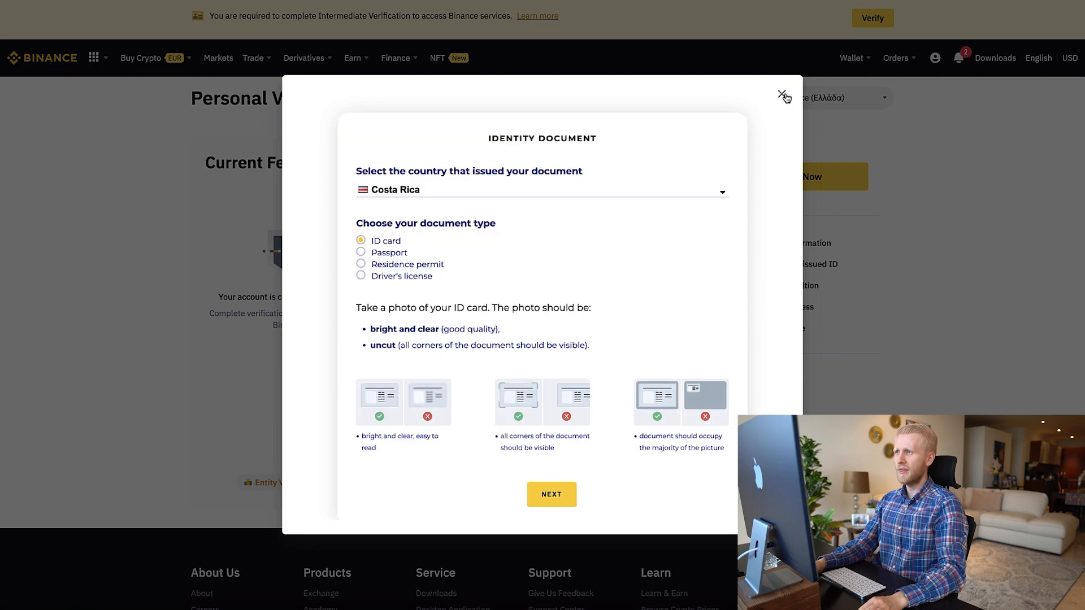
click(782, 95)
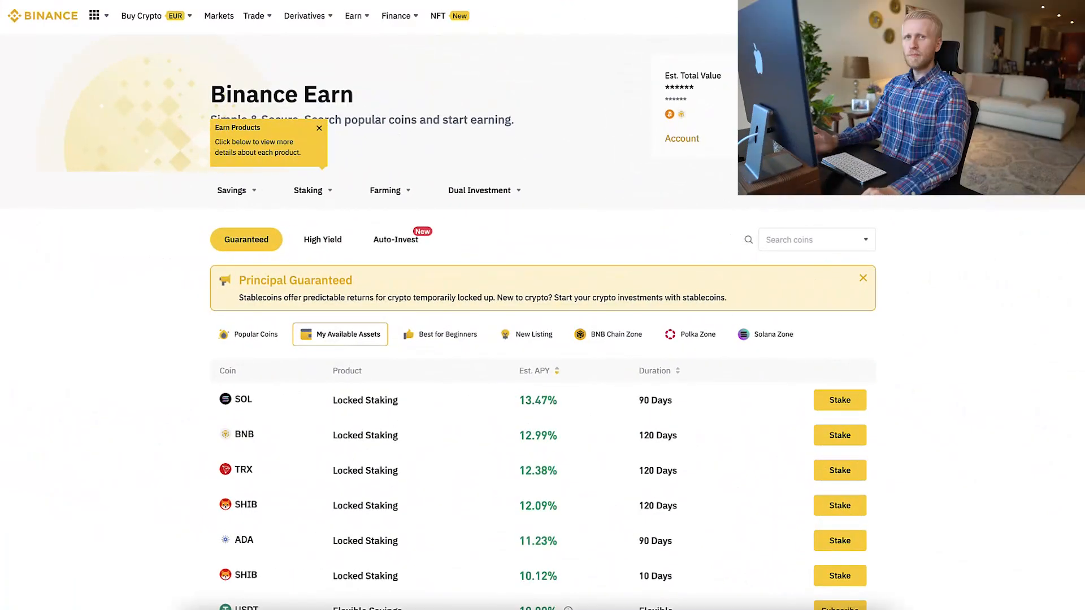
Open the Binance Support Center result from Google search and scroll through it.
scroll(down, 3)
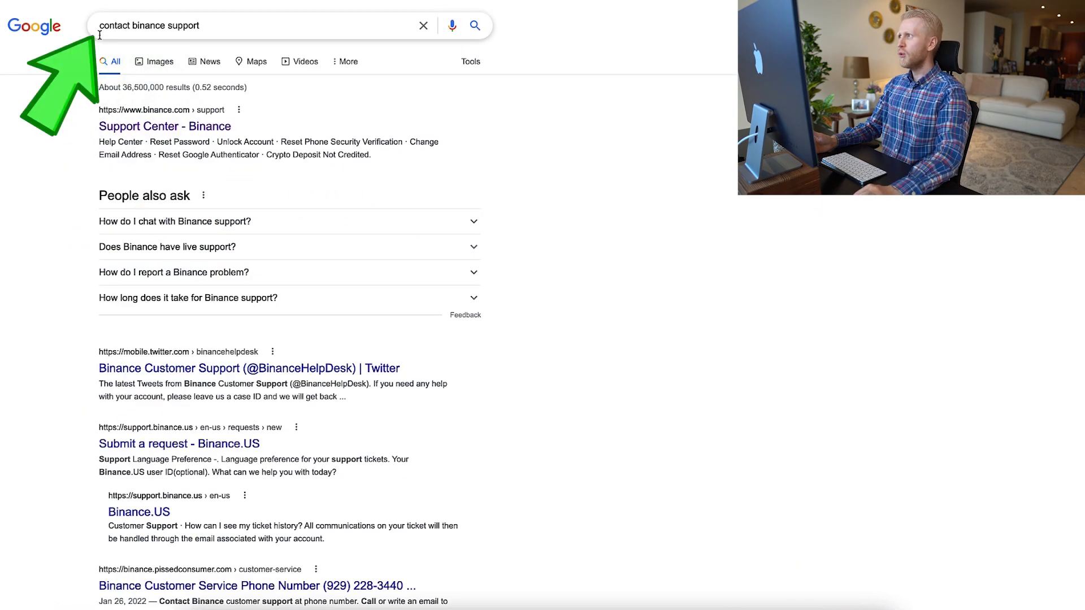
click(164, 126)
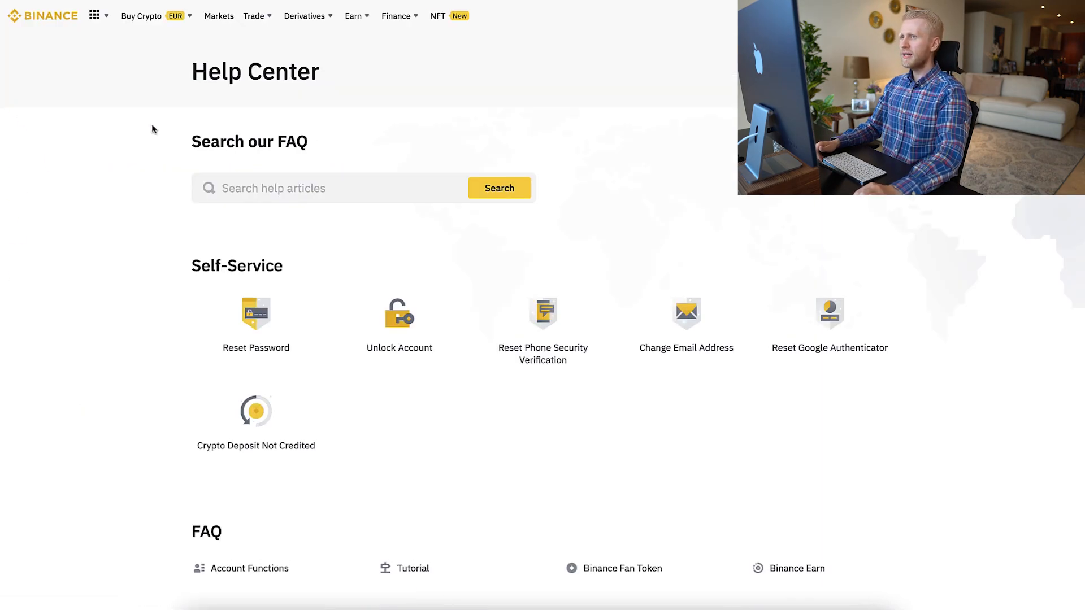
scroll(down, 3)
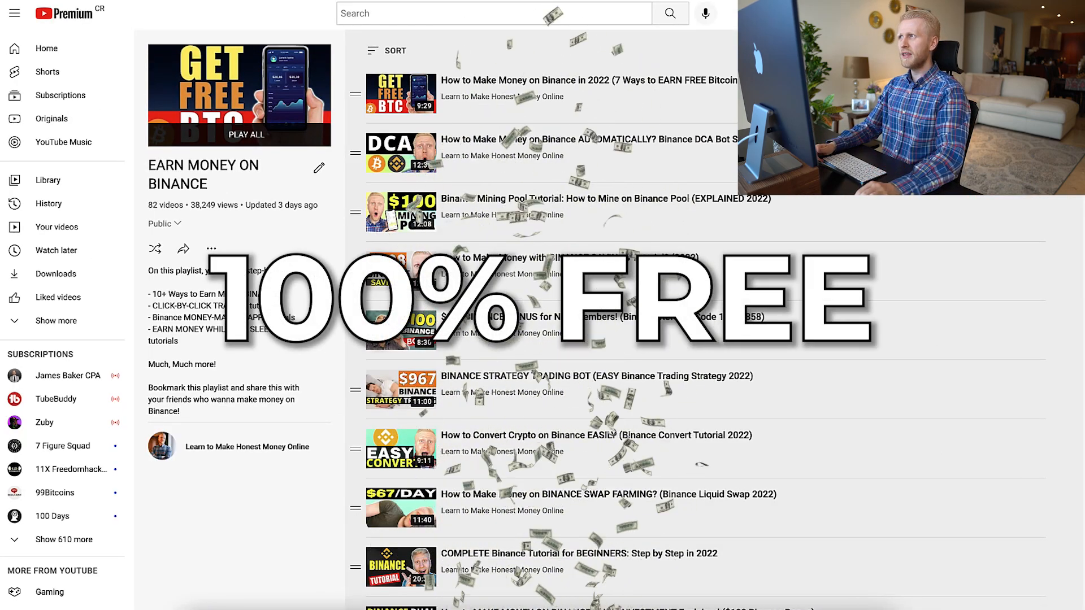
Open the 'EARN MONEY ON BINANCE' tutorial playlist page on YouTube.
click(400, 95)
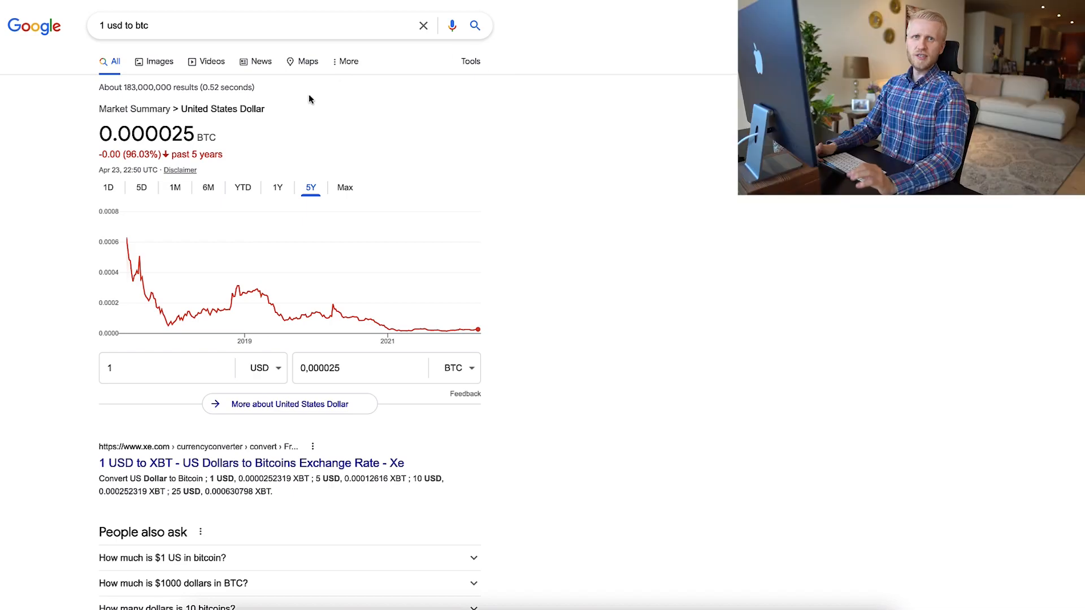
mouse_move(117, 157)
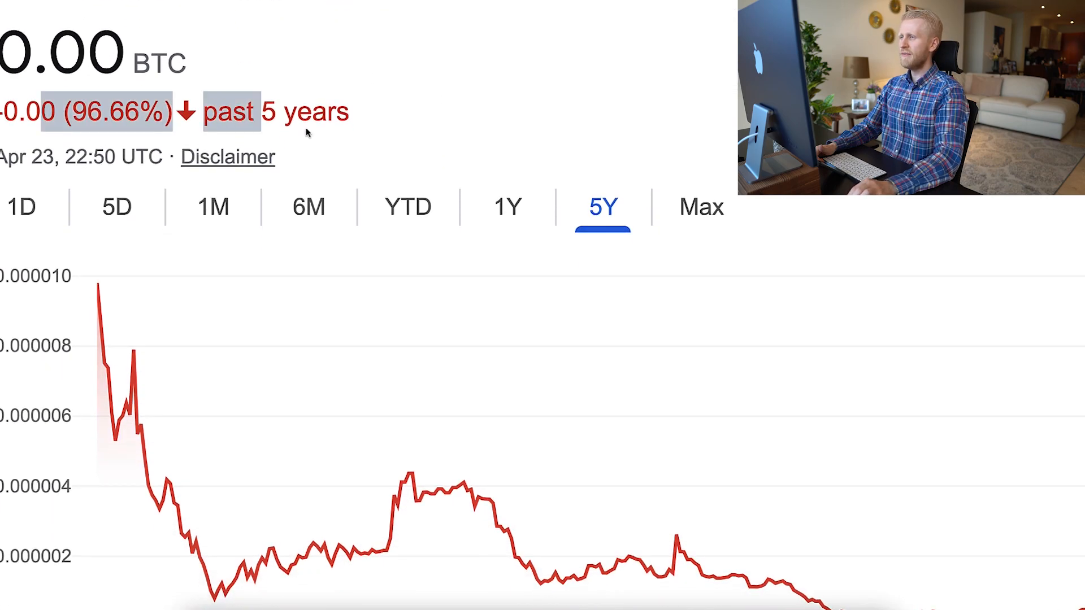
Highlight the 96.66% five-year drop on the USD-to-BTC chart.
click(344, 162)
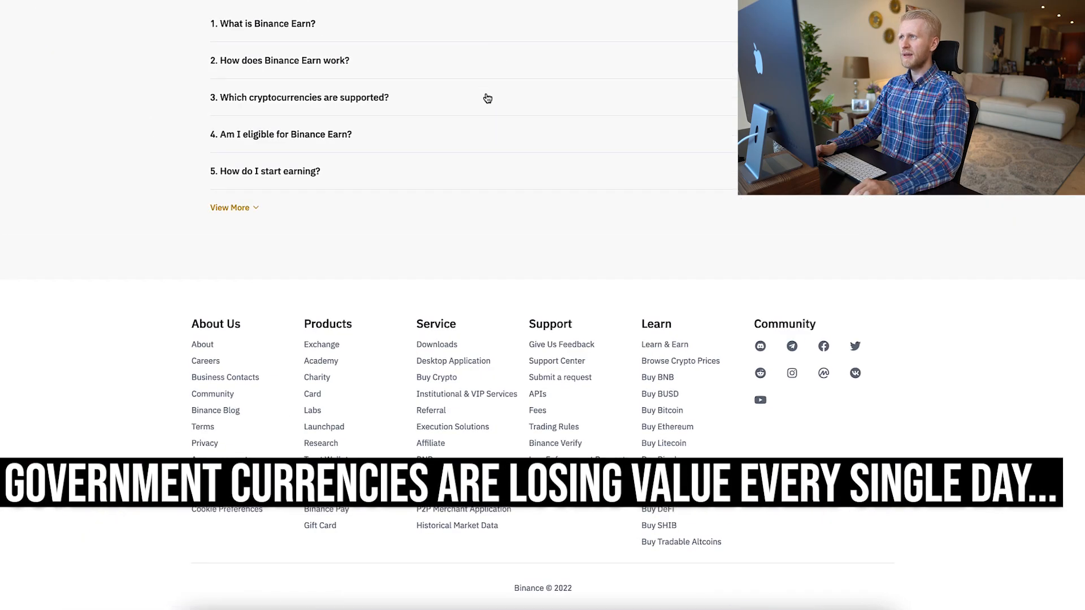
Return to the top of Binance Earn and close the Earn Products tip.
scroll(up, 3)
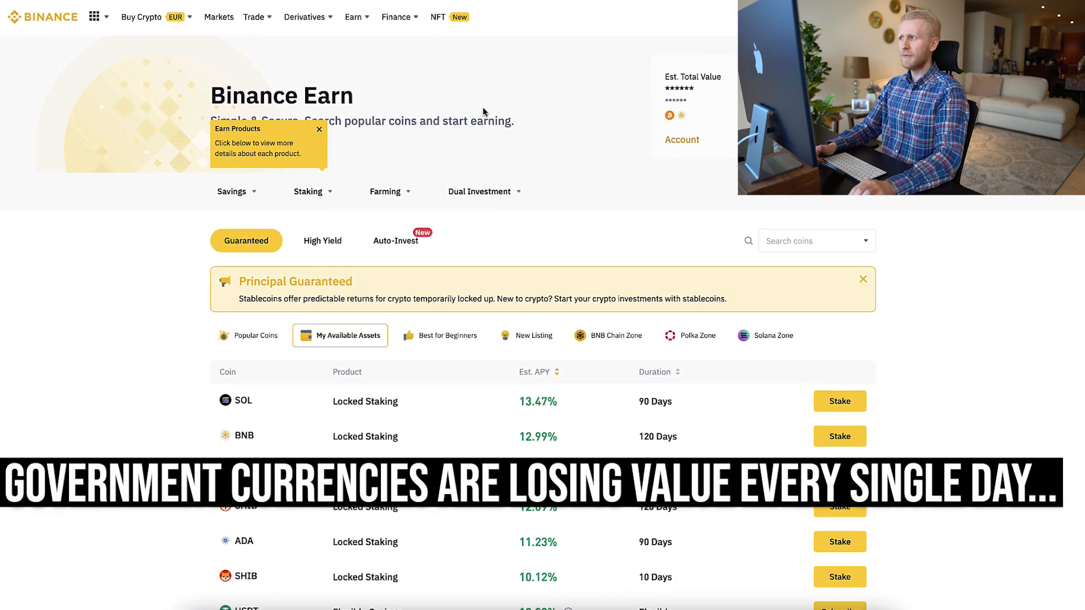
click(141, 16)
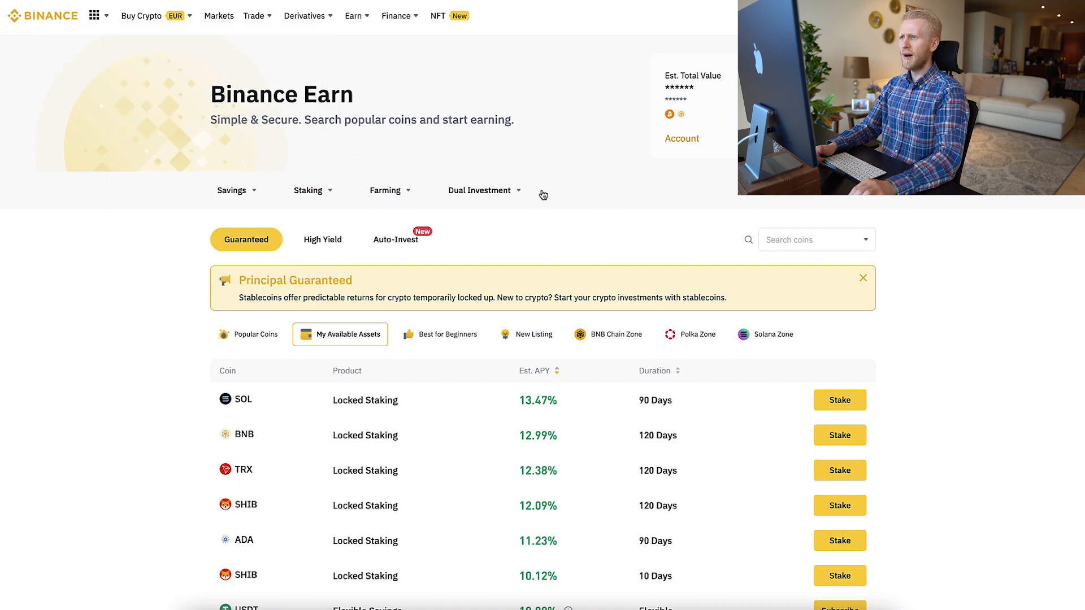
mouse_move(340, 10)
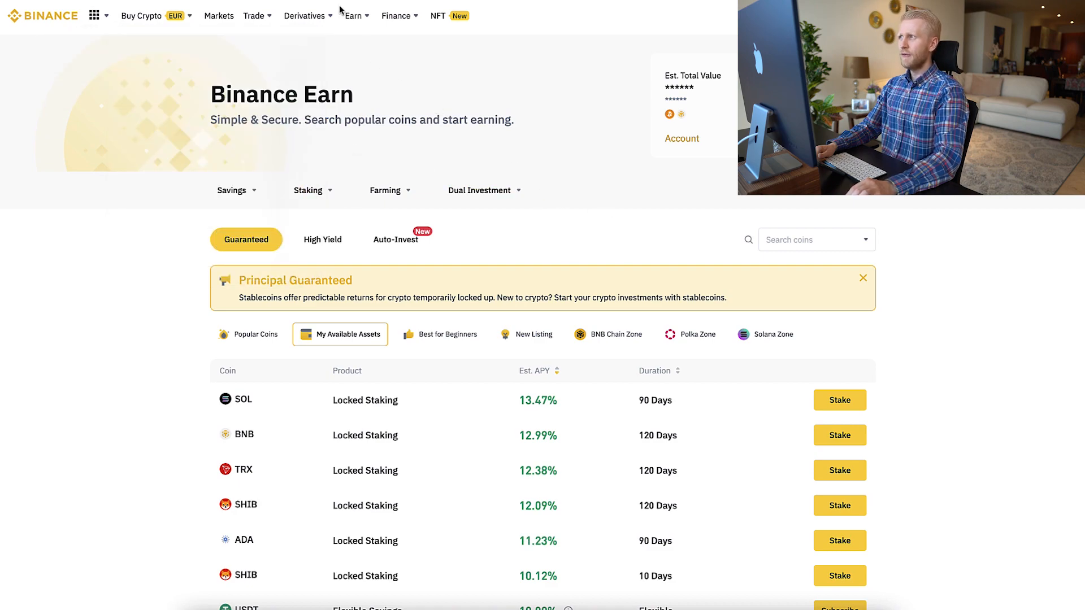